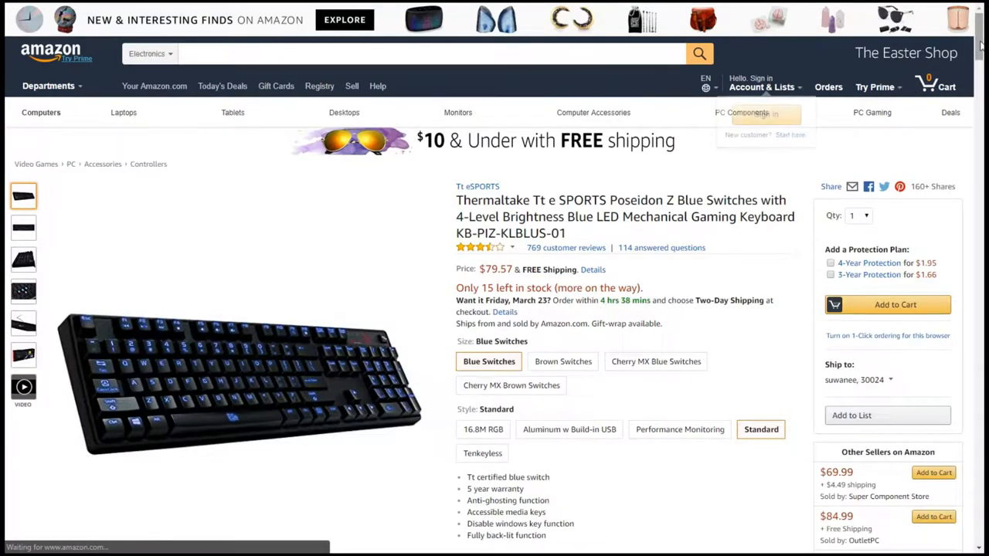
Scroll through the Cooler Master MasterKeys Pro M White LED keyboard listing.
scroll(down, 3)
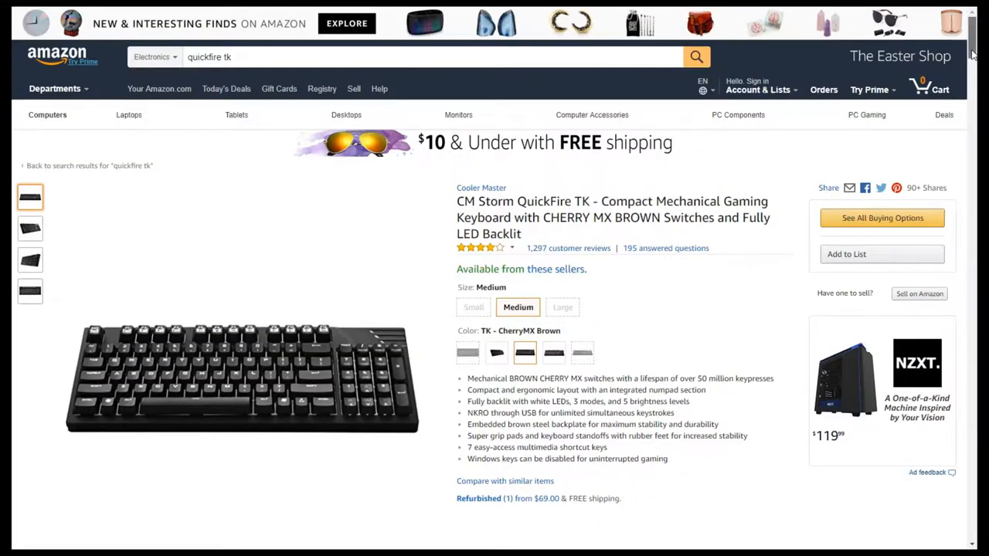
scroll(down, 3)
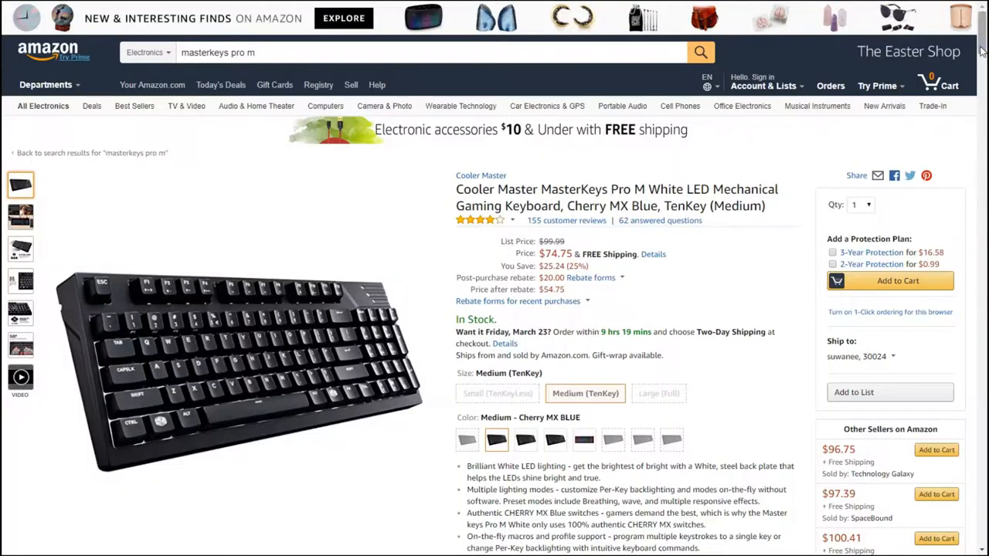
Follow the r/mechanicalkeyboards guide's Anne Pro link to the Obins Anne PRO page on Banggood.
scroll(down, 3)
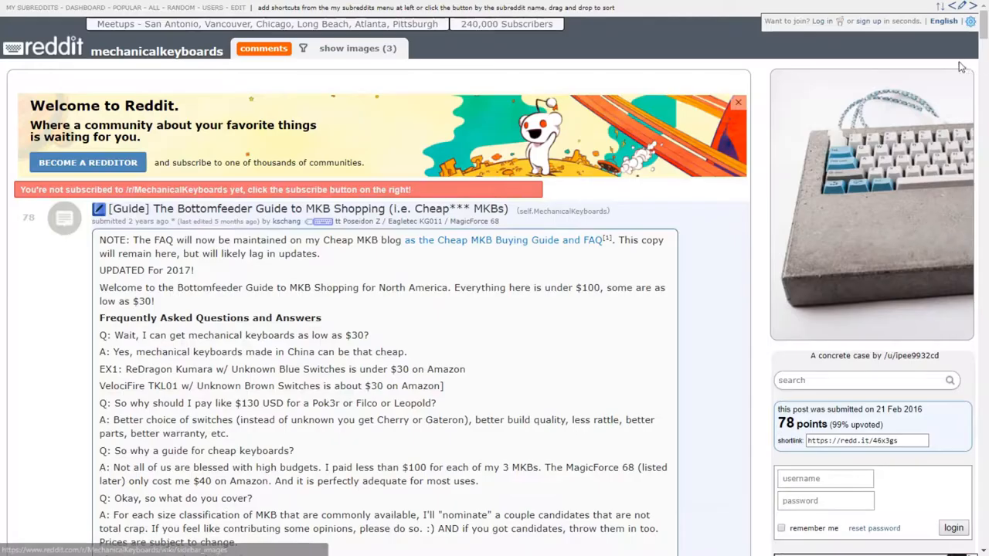
scroll(down, 3)
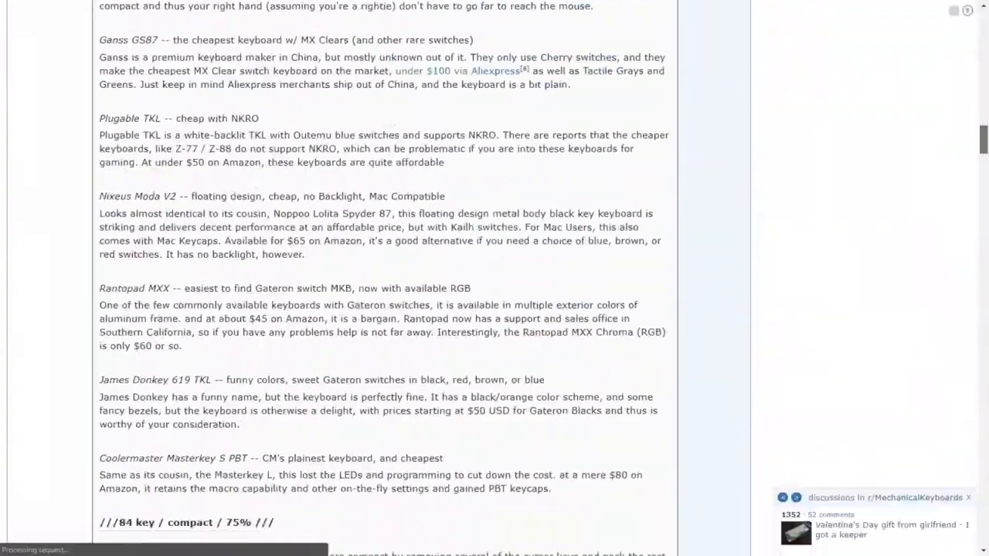
scroll(down, 3)
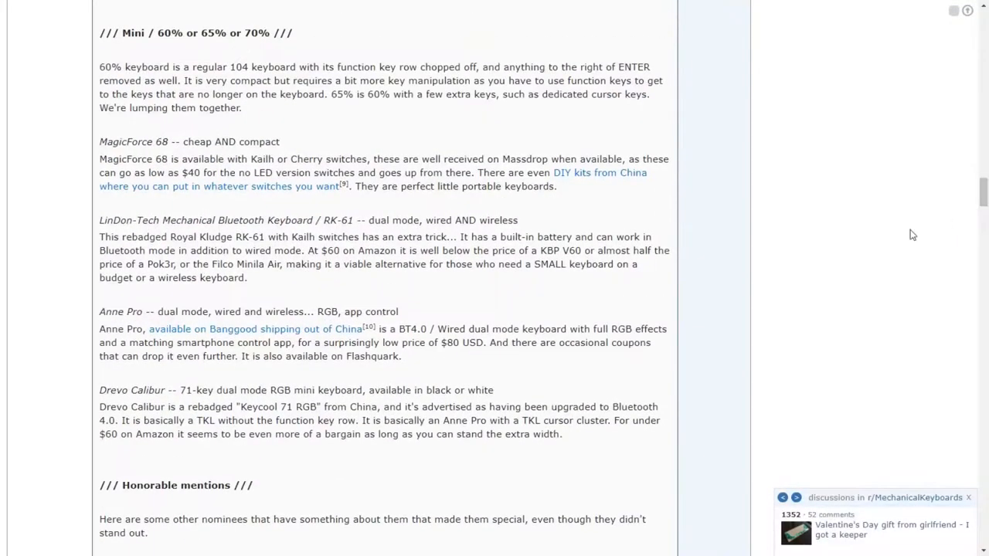
click(257, 328)
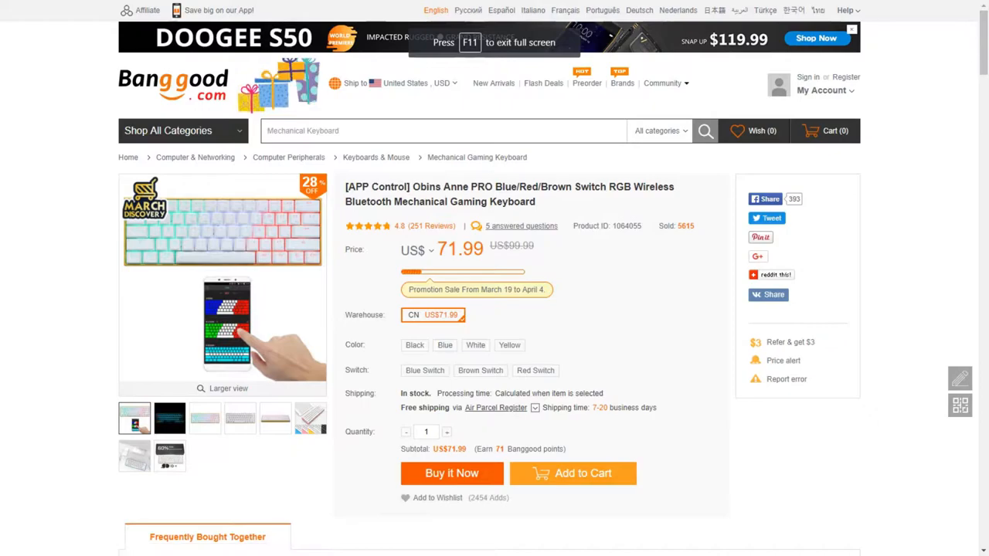
scroll(down, 3)
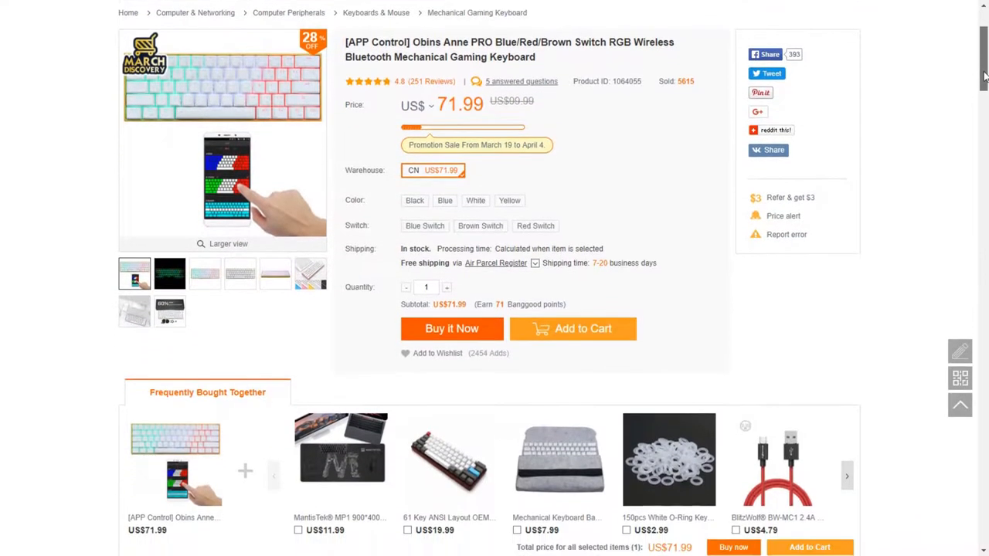